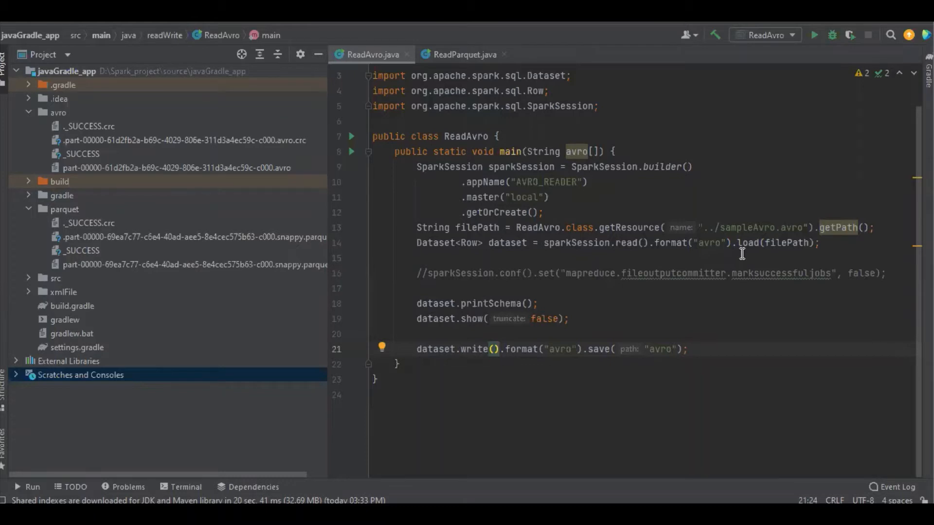
pyautogui.moveTo(336, 131)
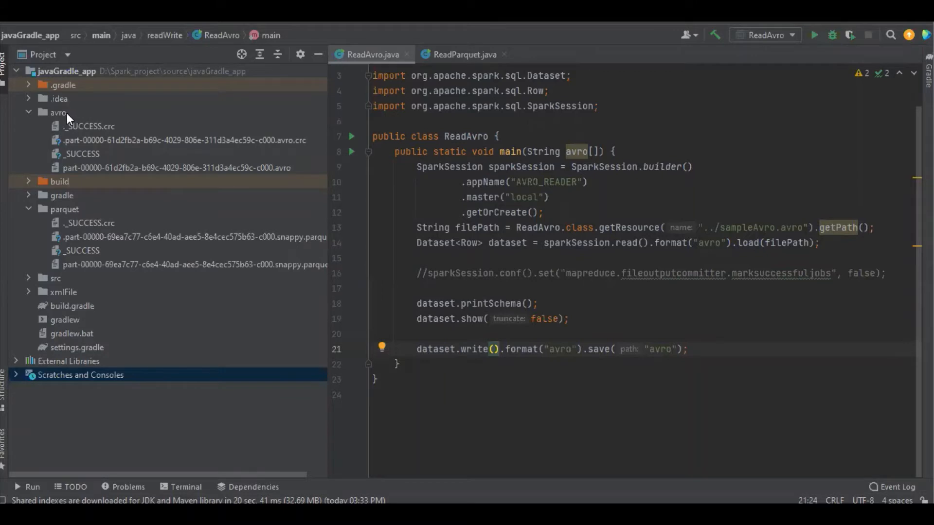
# Select the parquet output folder and the avro _SUCCESS and _SUCCESS.crc files.
pyautogui.click(64, 209)
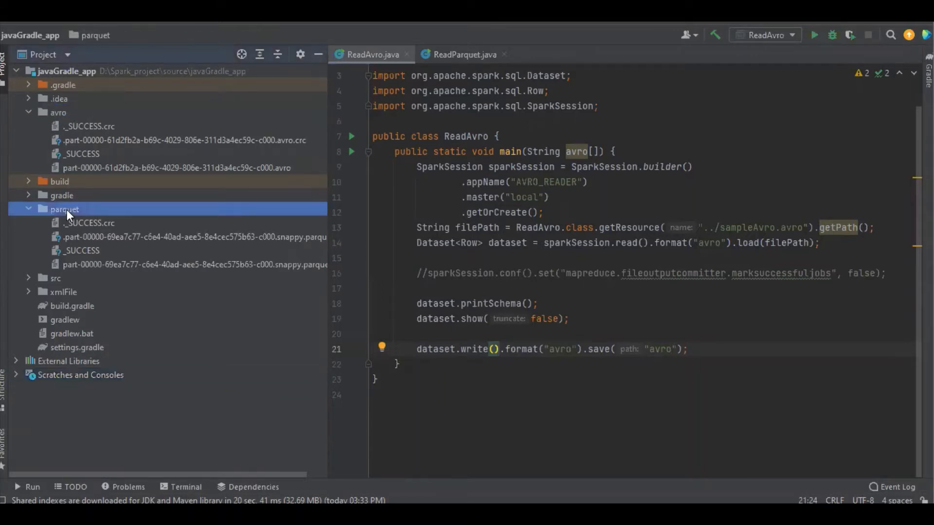
pyautogui.moveTo(156, 192)
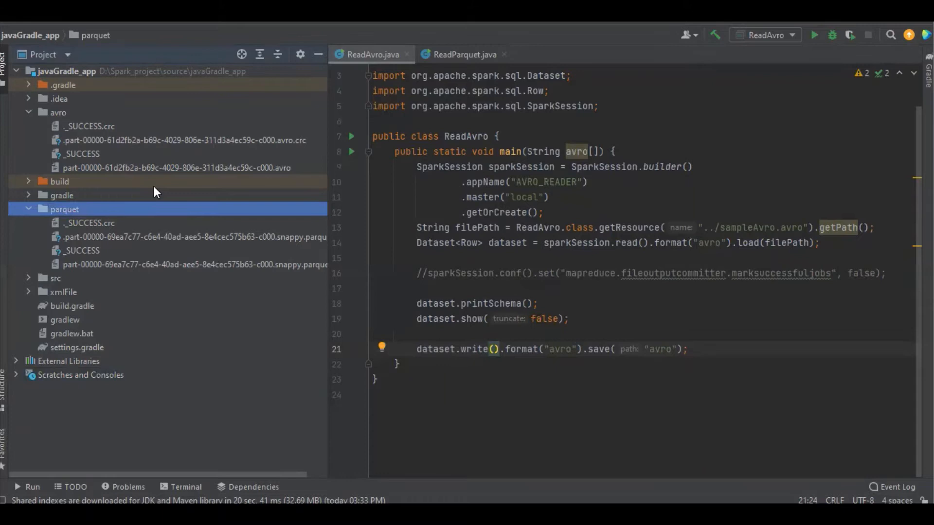
pyautogui.moveTo(112, 131)
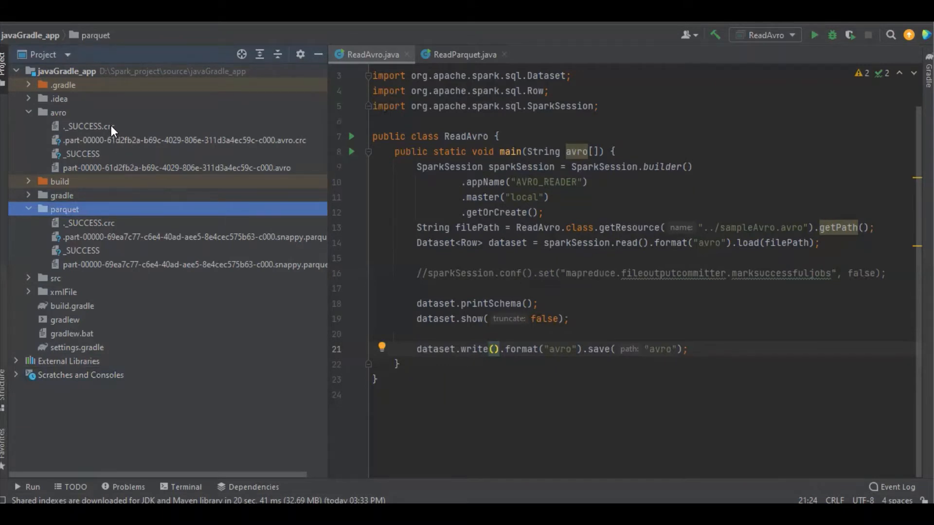
pyautogui.click(88, 126)
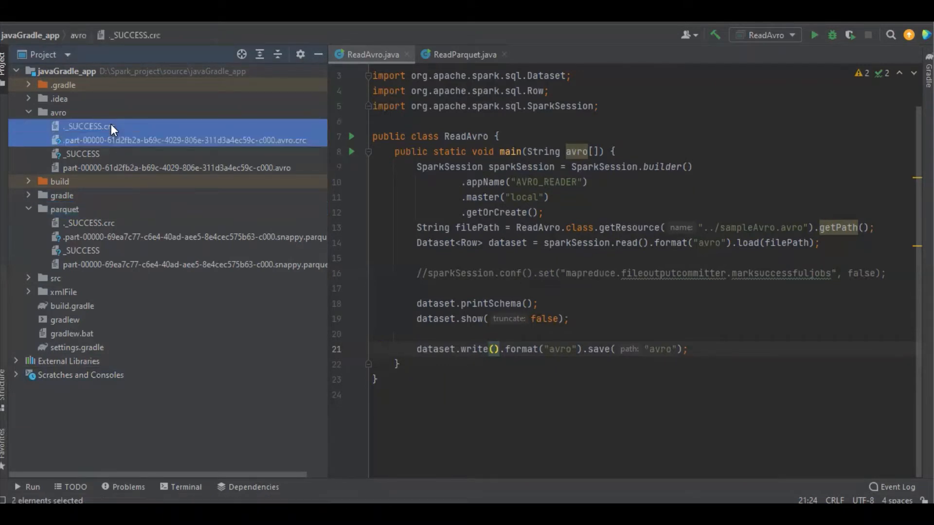
pyautogui.click(82, 153)
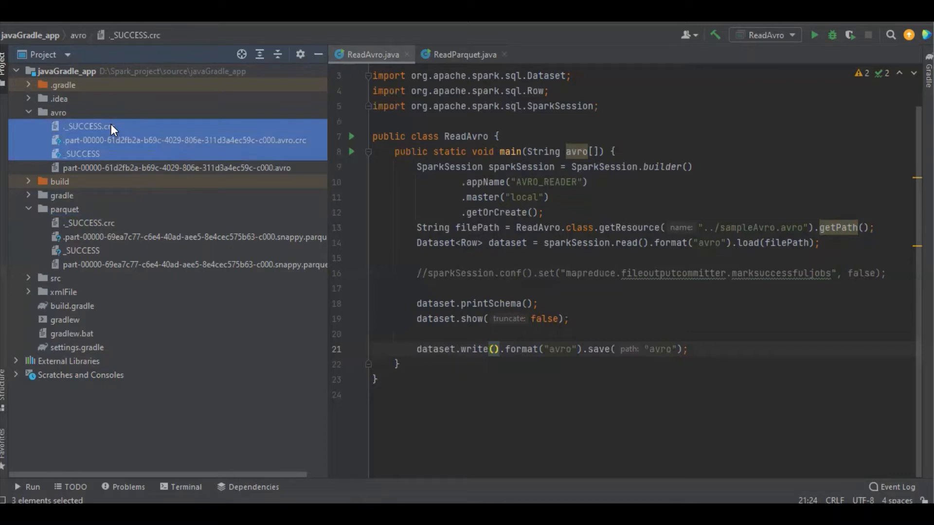
pyautogui.click(381, 151)
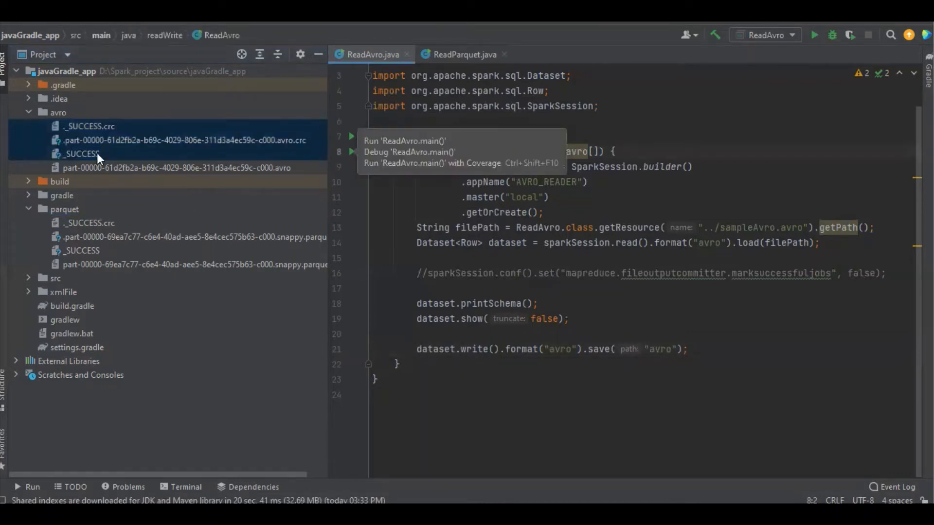
# Select the parquet _SUCCESS marker files, then narrow the Project panel to widen the editor.
pyautogui.click(87, 223)
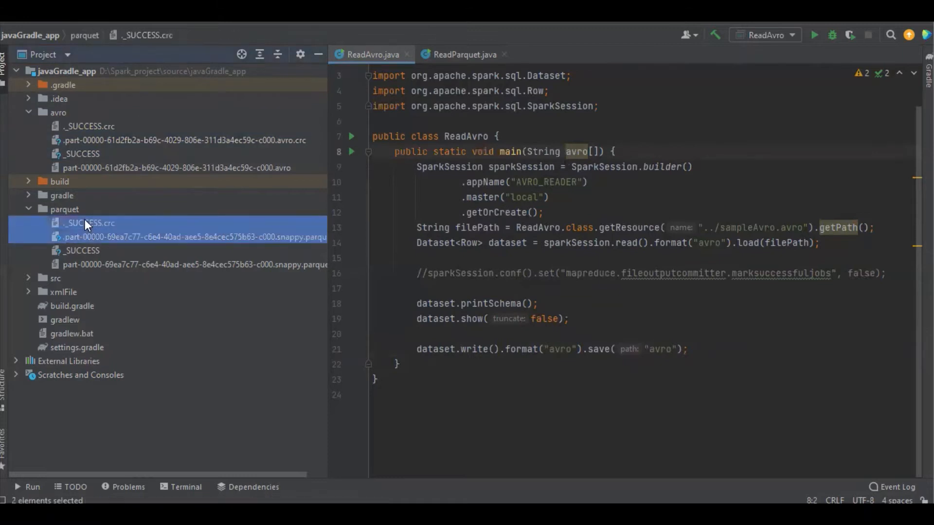
pyautogui.click(81, 250)
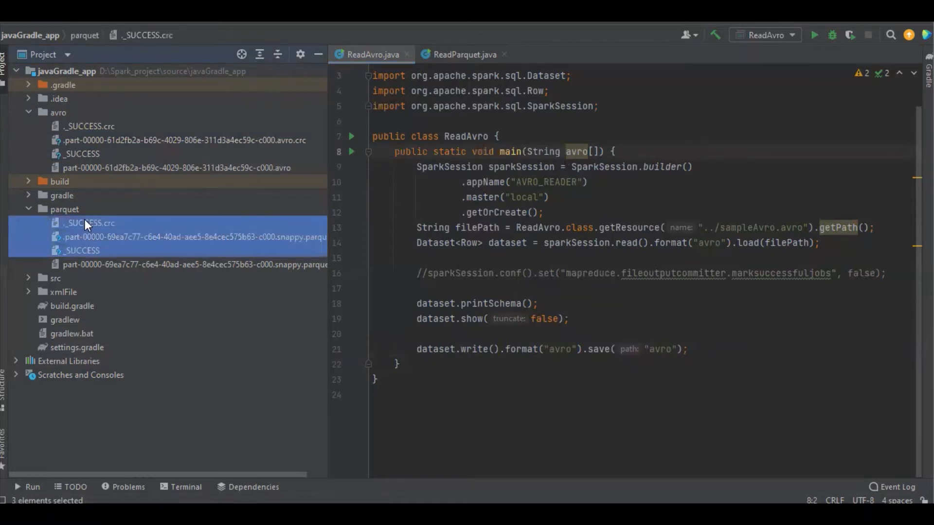
pyautogui.click(88, 222)
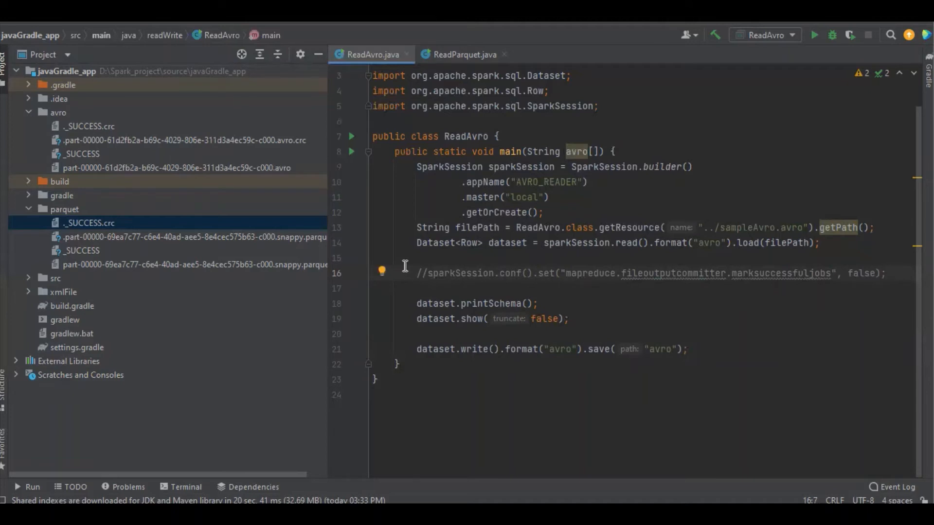
pyautogui.moveTo(431, 275)
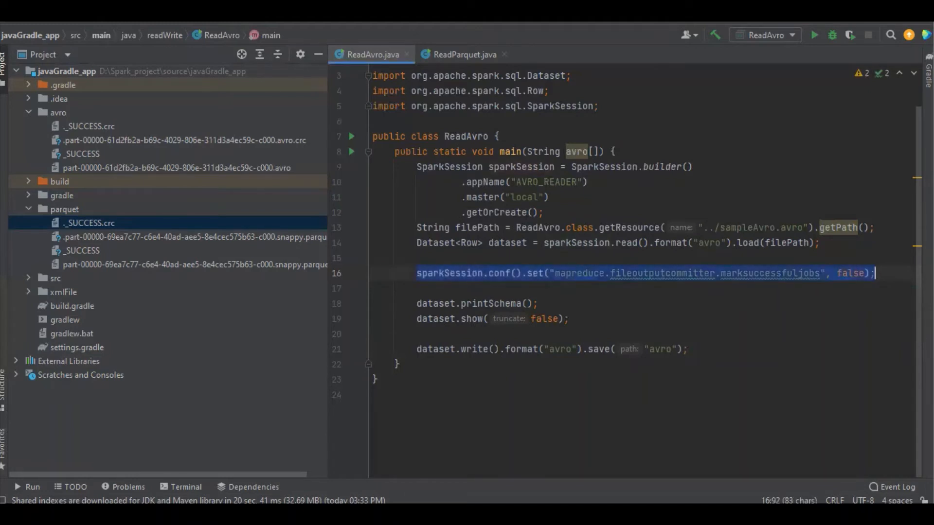
pyautogui.moveTo(325, 311)
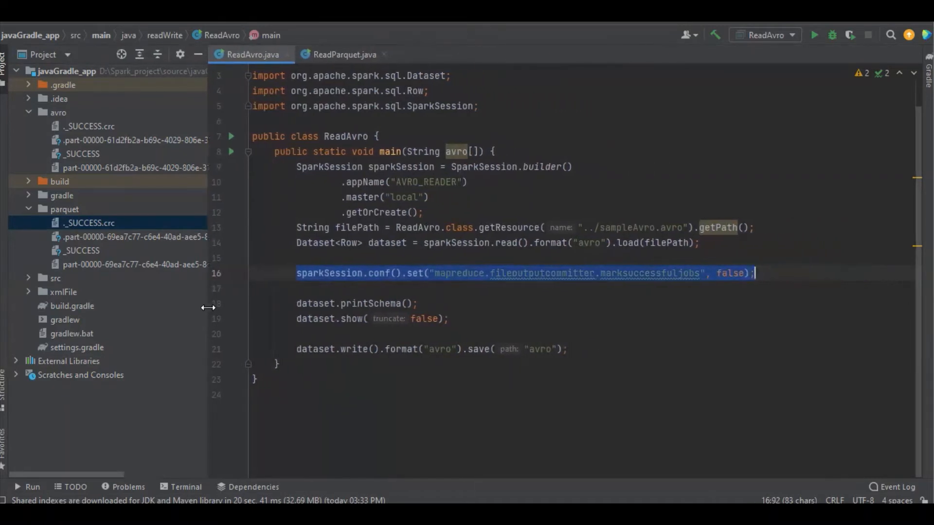
pyautogui.click(297, 273)
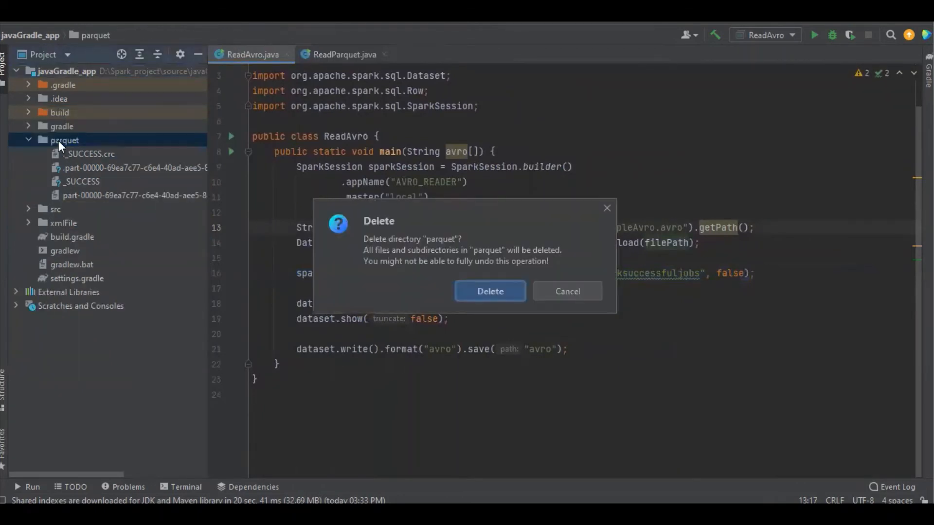
# Confirm deletion of the parquet output folder.
pyautogui.click(490, 291)
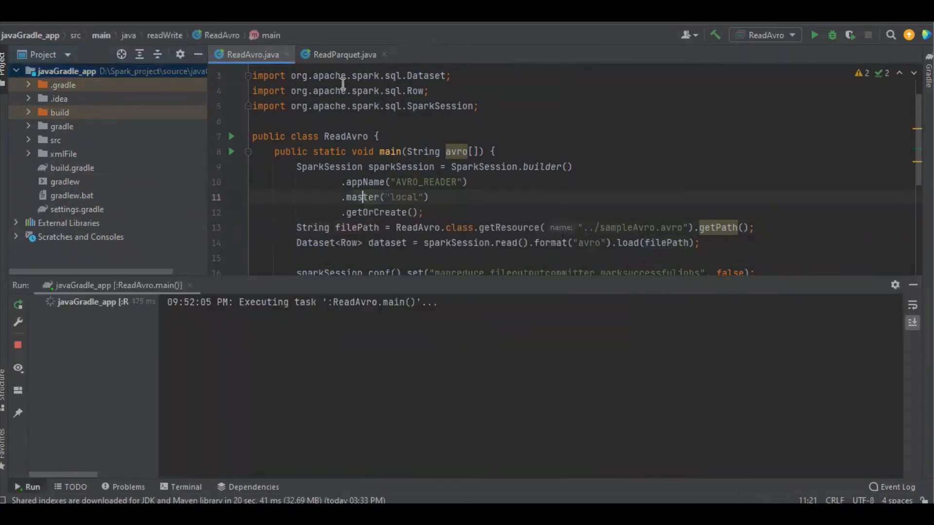
# Run ReadParquet.main() and highlight its line disabling _SUCCESS markers, then return to ReadAvro.
pyautogui.click(343, 54)
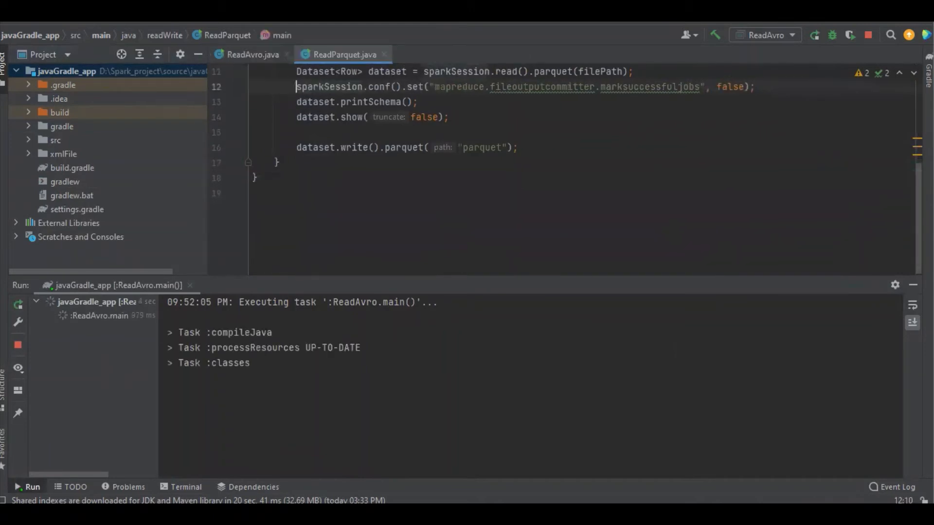
pyautogui.rightClick(377, 180)
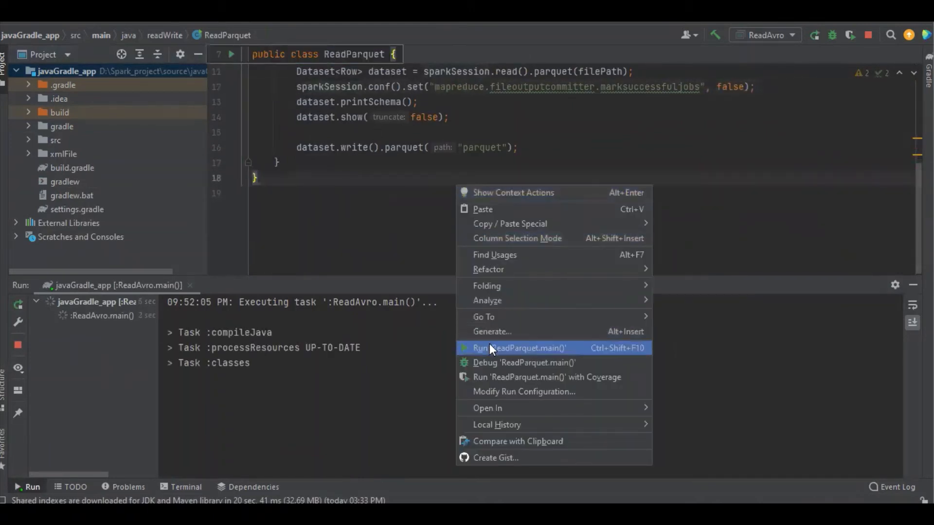
pyautogui.click(519, 348)
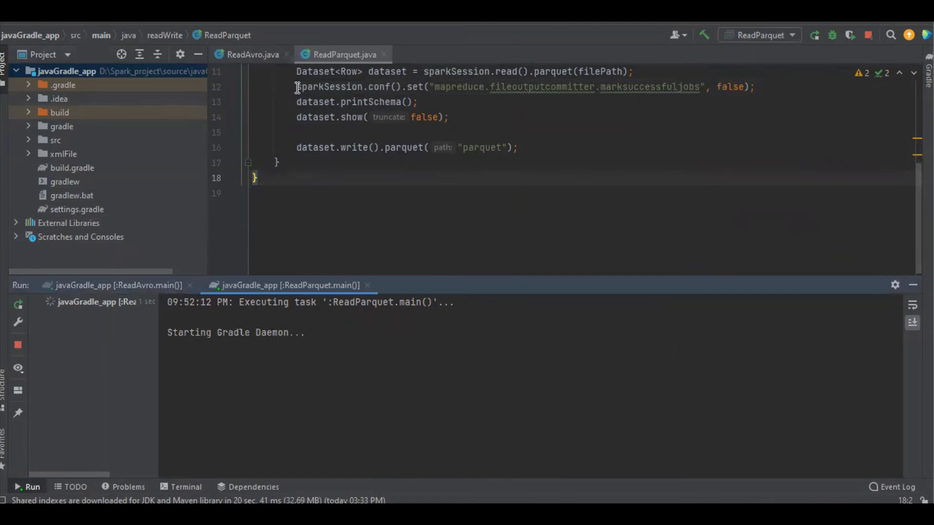
pyautogui.moveTo(296, 87); pyautogui.dragTo(754, 87)
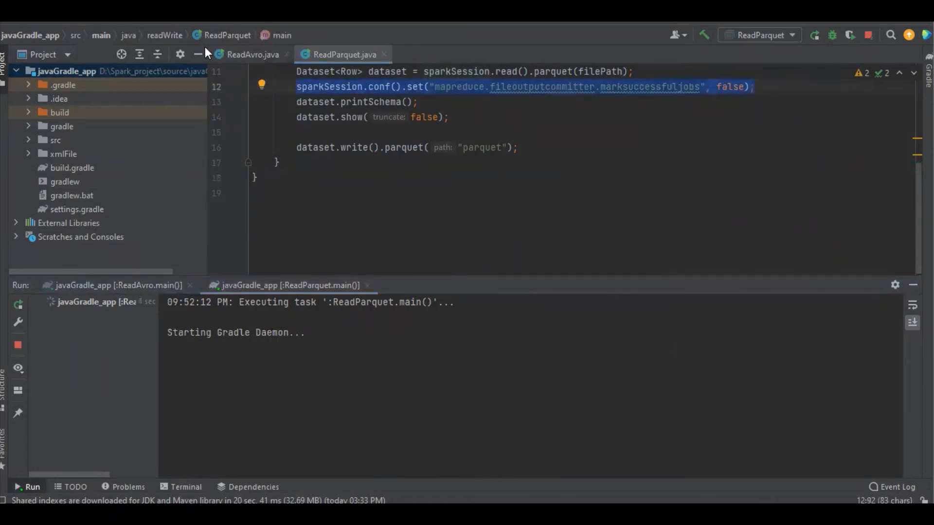
pyautogui.click(250, 54)
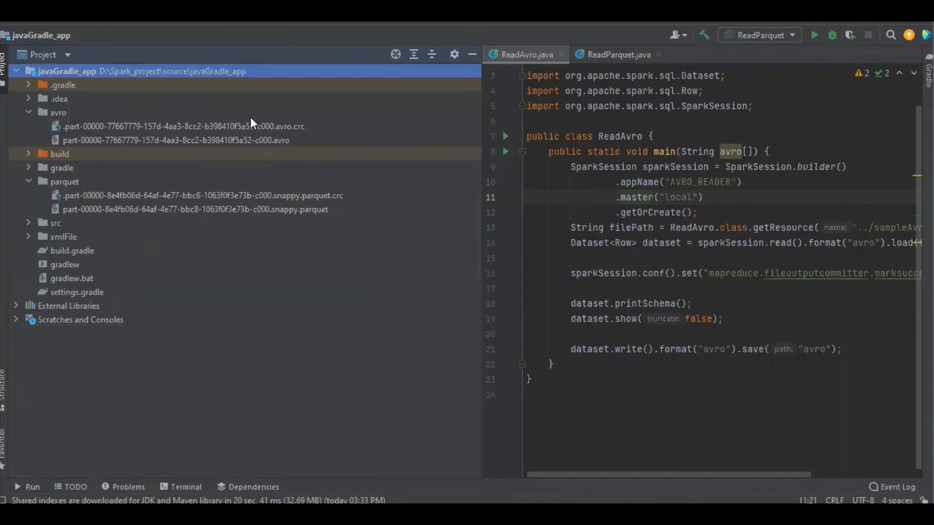
# Select the new avro and parquet part .crc files, showing no _SUCCESS markers.
pyautogui.click(198, 126)
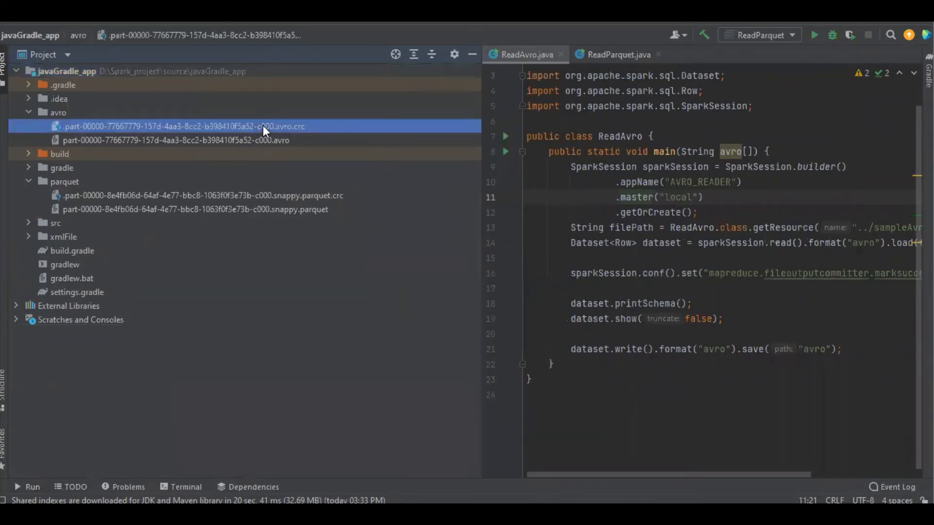
pyautogui.moveTo(304, 134)
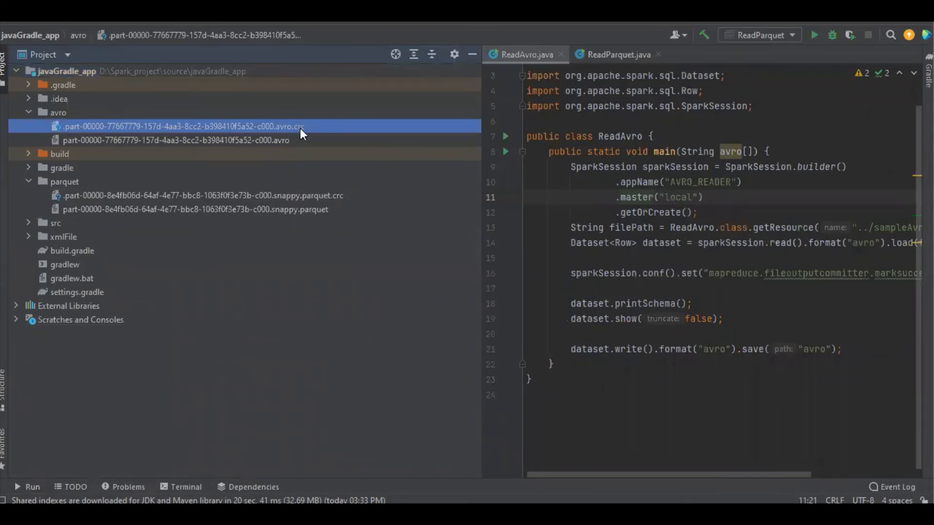
pyautogui.click(197, 195)
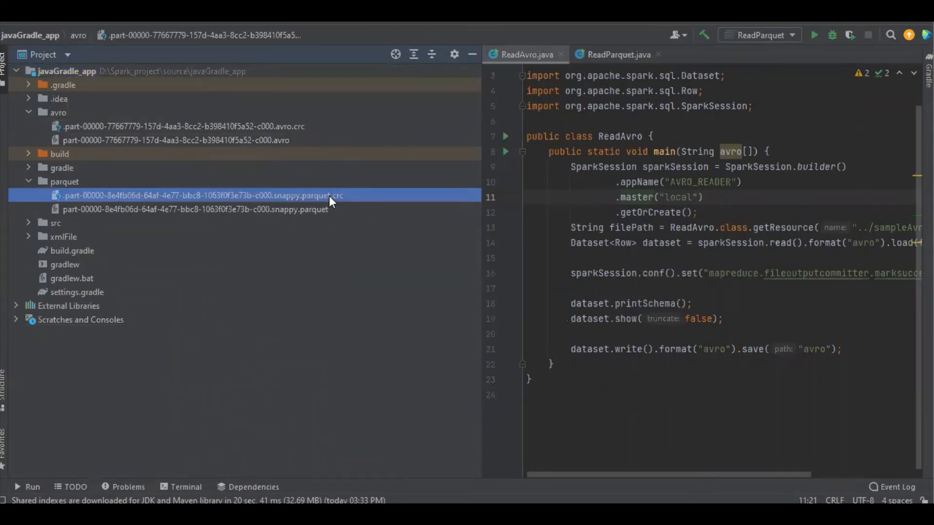
pyautogui.click(198, 195)
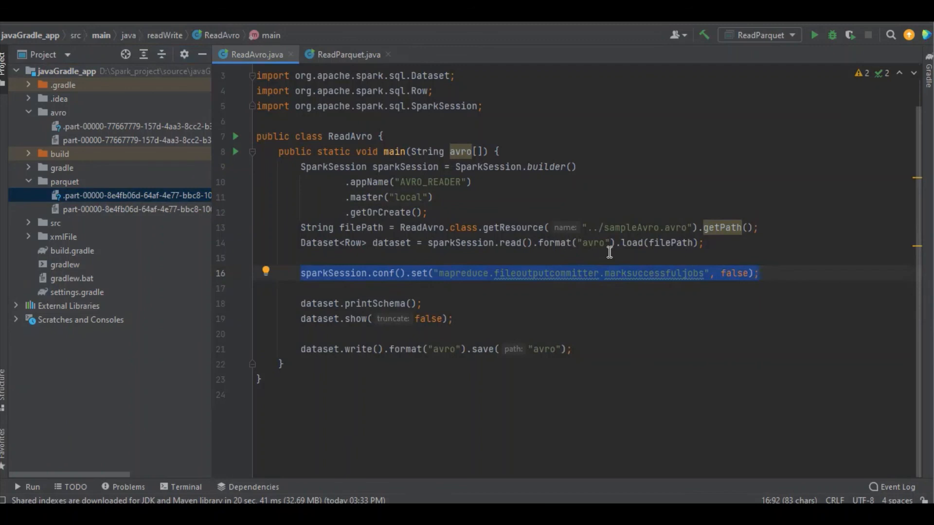
pyautogui.moveTo(587, 419)
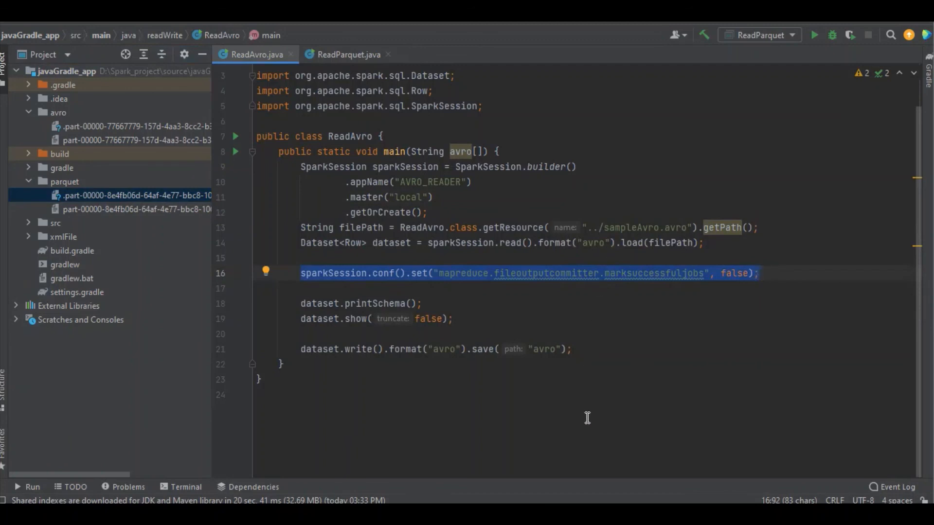